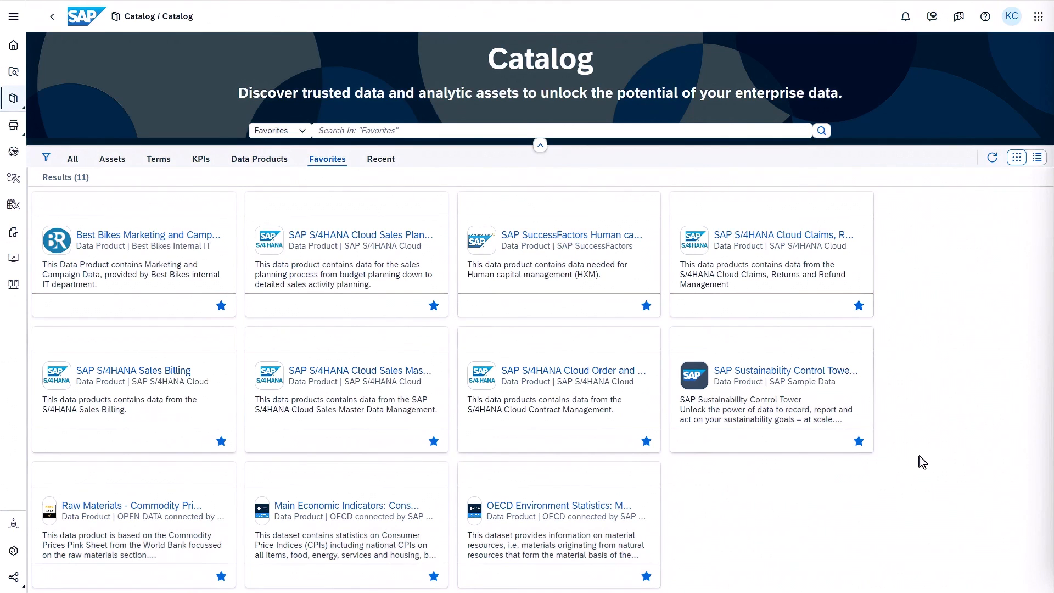
Step: Open the SAP S/4HANA Cloud Sales Planning data product from the catalog favorites
scroll("down", 3)
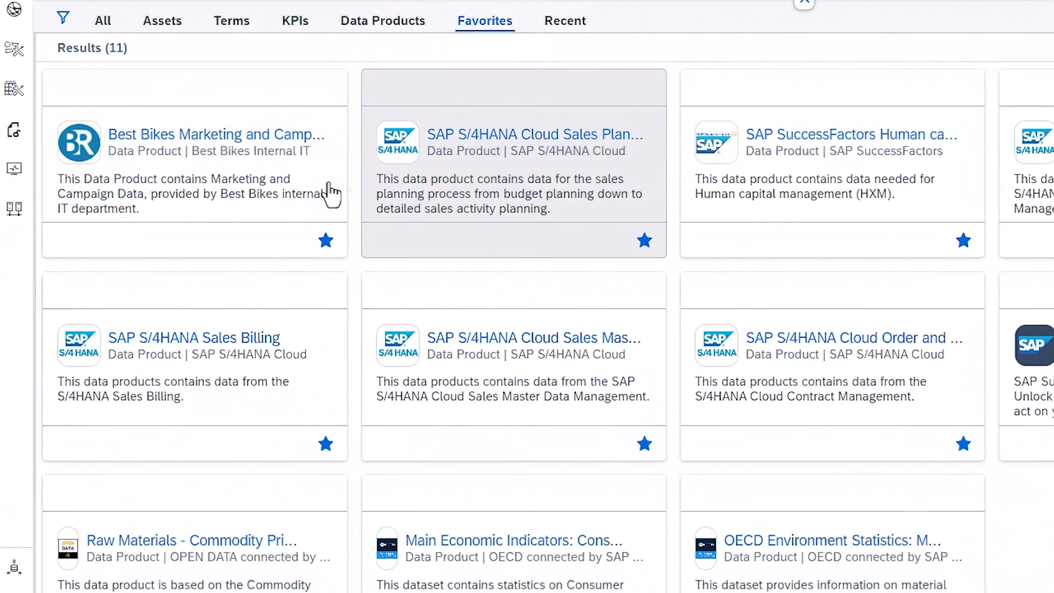
left_click(535, 134)
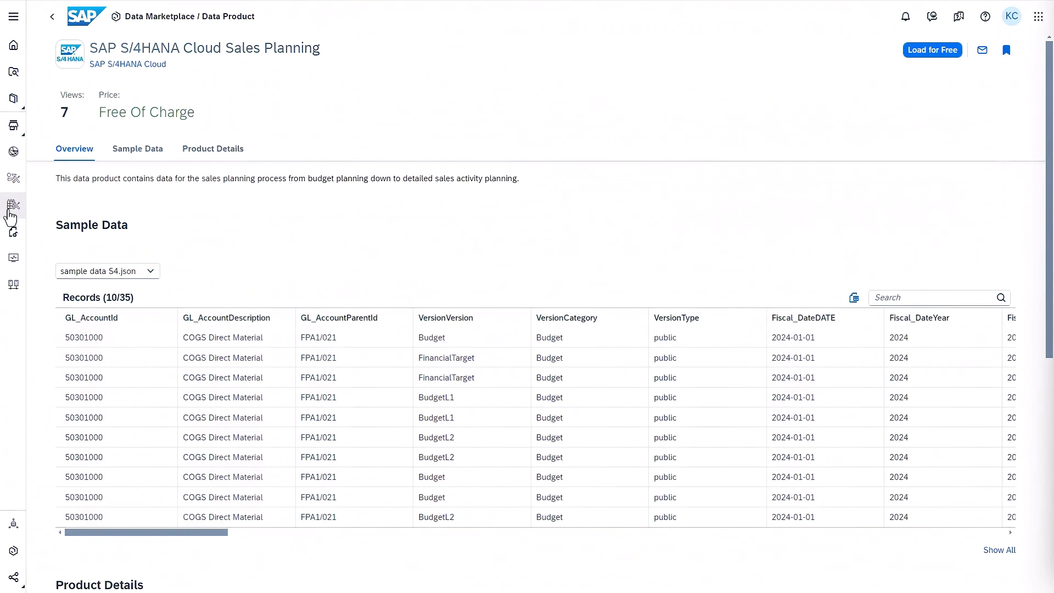
Step: Open the Harmonized Promotional Campaign analytic model in Data Builder from the Best Bikes favorites
left_click(13, 205)
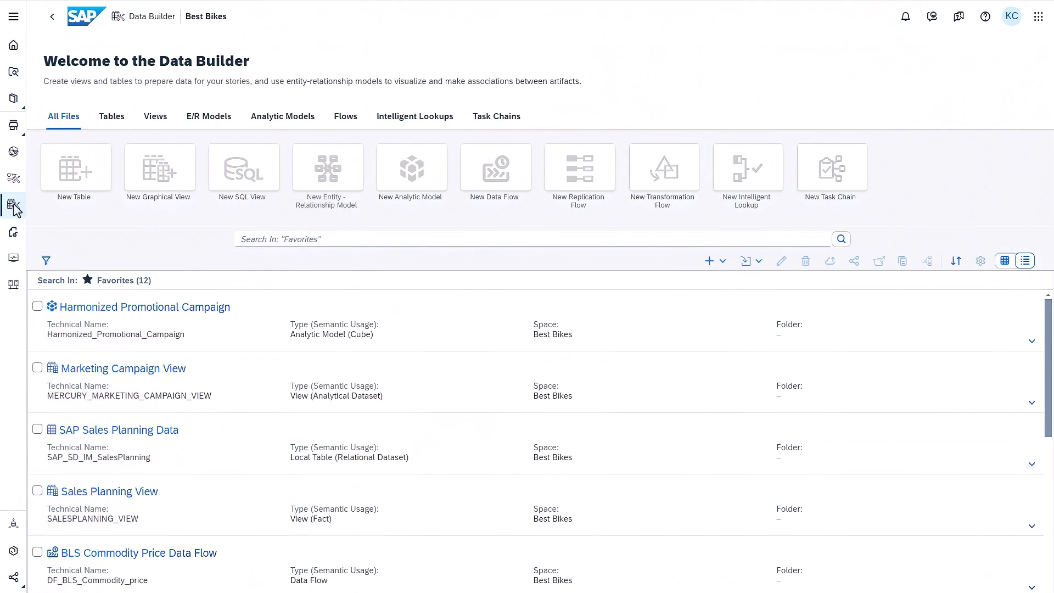
mouse_move(13, 207)
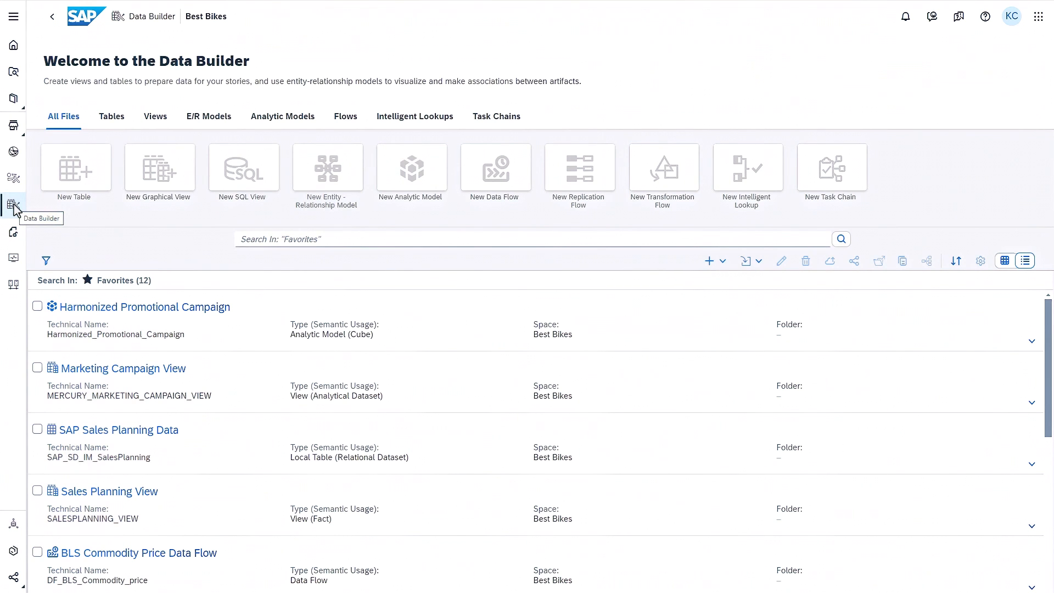
double_click(143, 306)
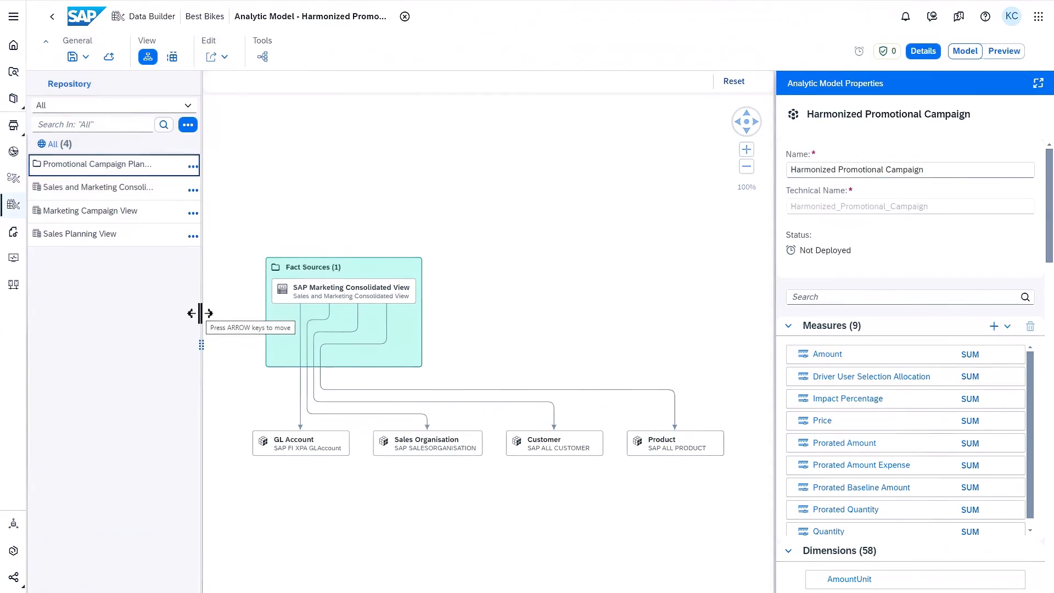
mouse_move(206, 307)
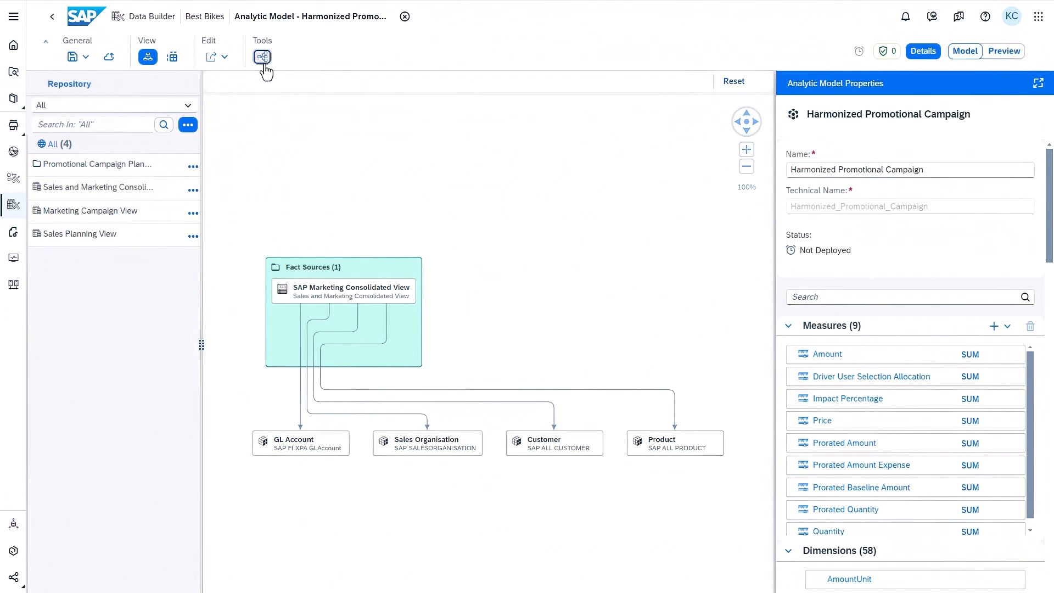
Step: Show the Impact and Lineage Analysis graph for the Harmonized Promotional Campaign model
left_click(262, 56)
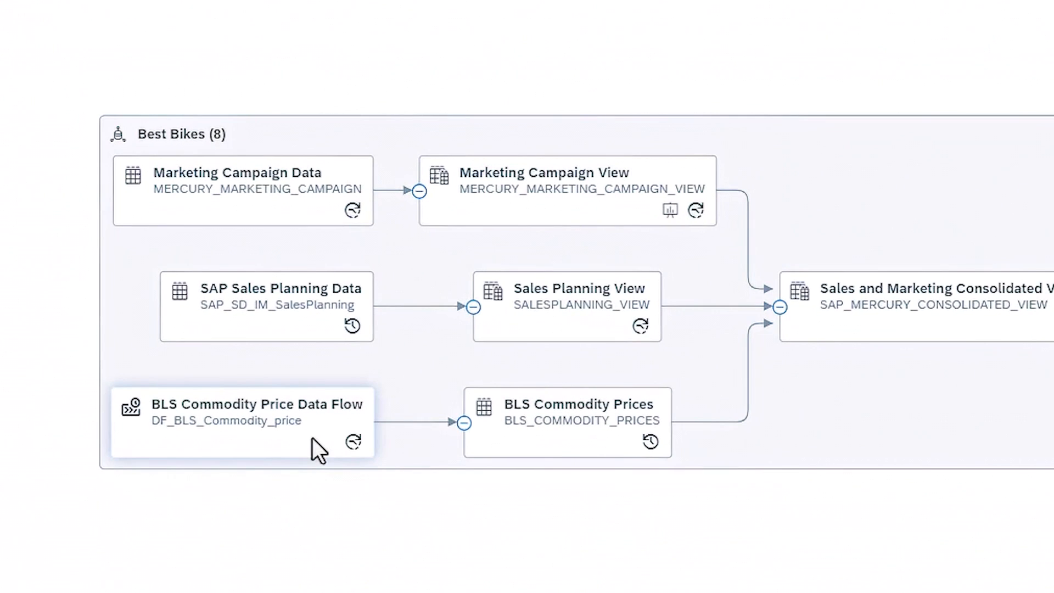
mouse_move(470, 447)
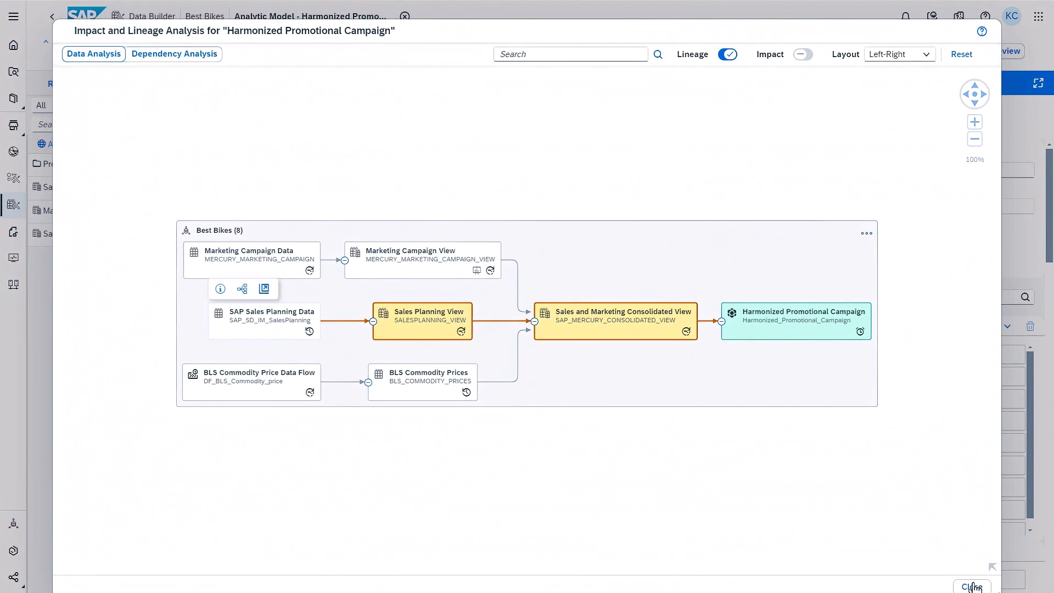
Step: Close the lineage view and bring up the Marketing Campaign Analysis story in SAP Analytics Cloud
left_click(970, 586)
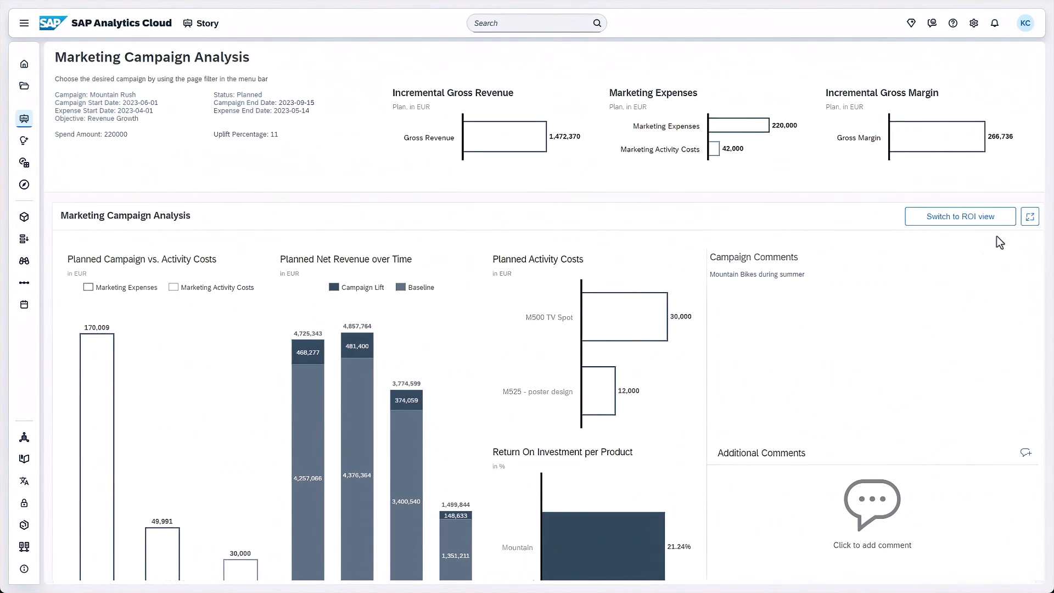
left_click(959, 216)
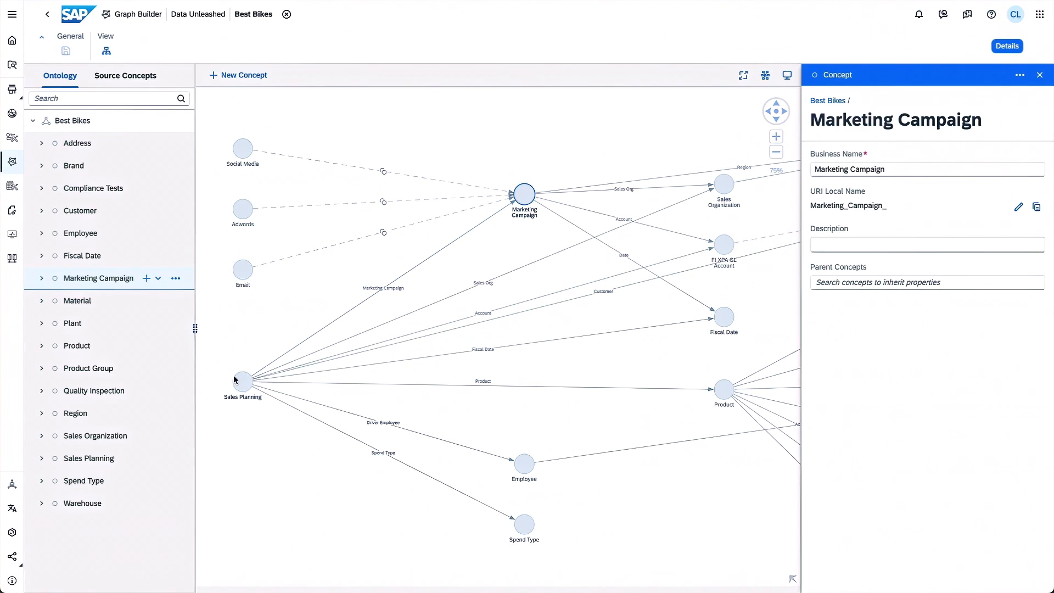
Step: Inspect the Sales Planning and Product concepts with Product's properties, then close the Best Bikes ontology
left_click(242, 380)
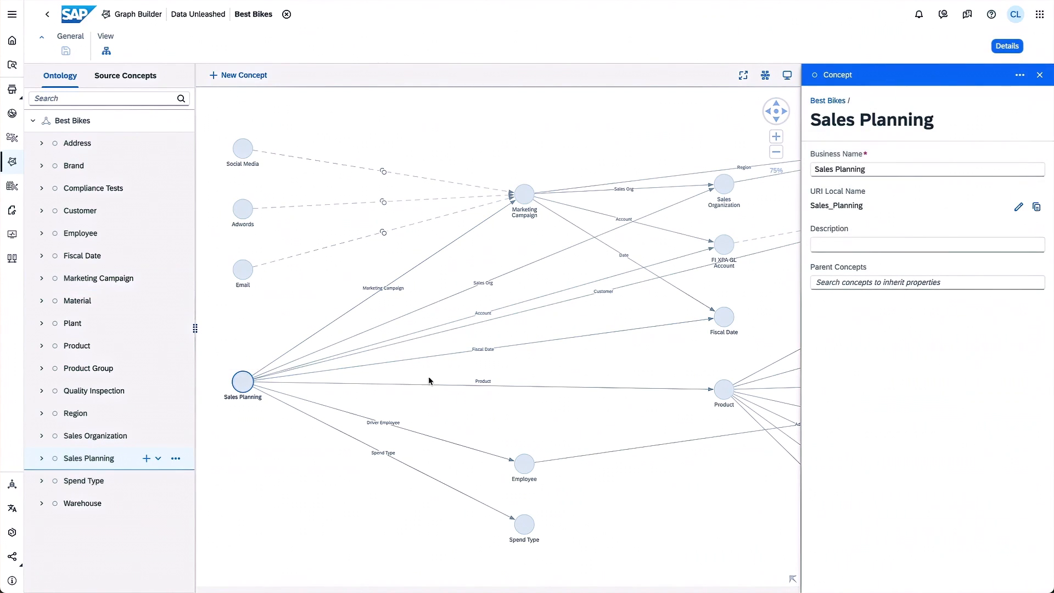
left_click(723, 389)
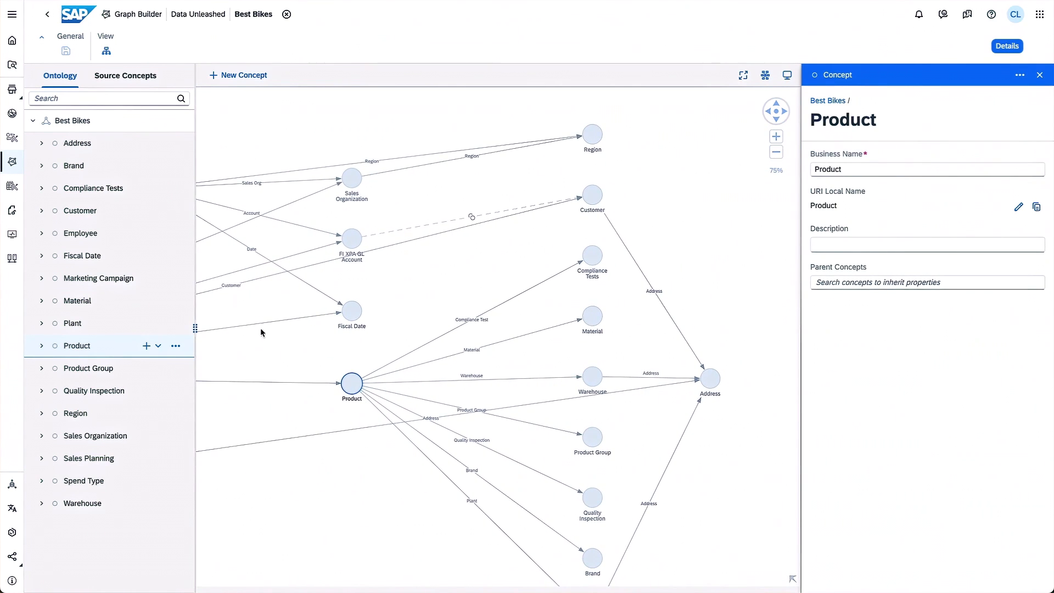
left_click(41, 346)
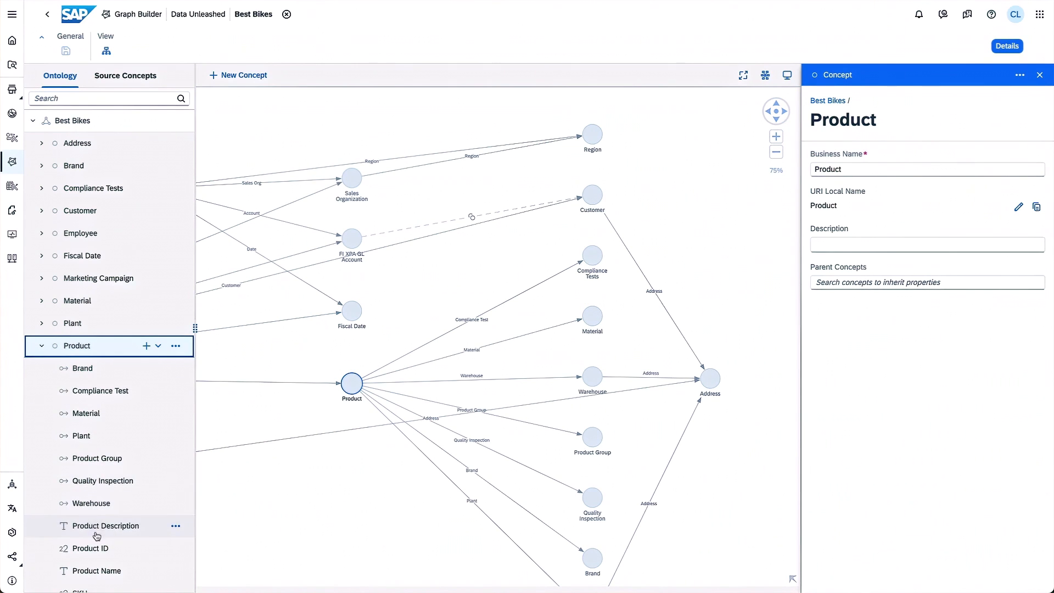
mouse_move(314, 45)
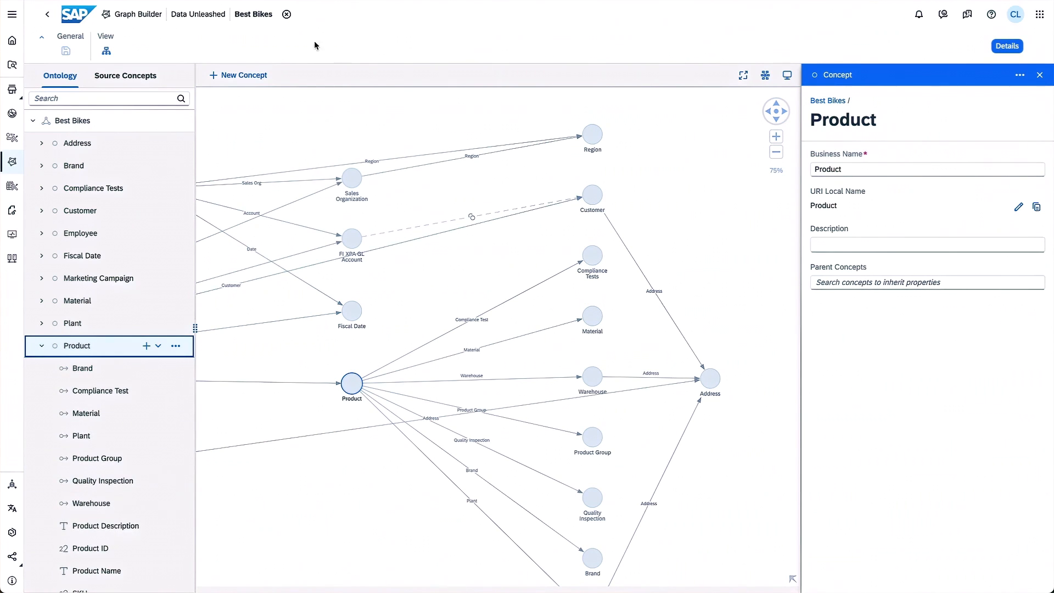
left_click(286, 15)
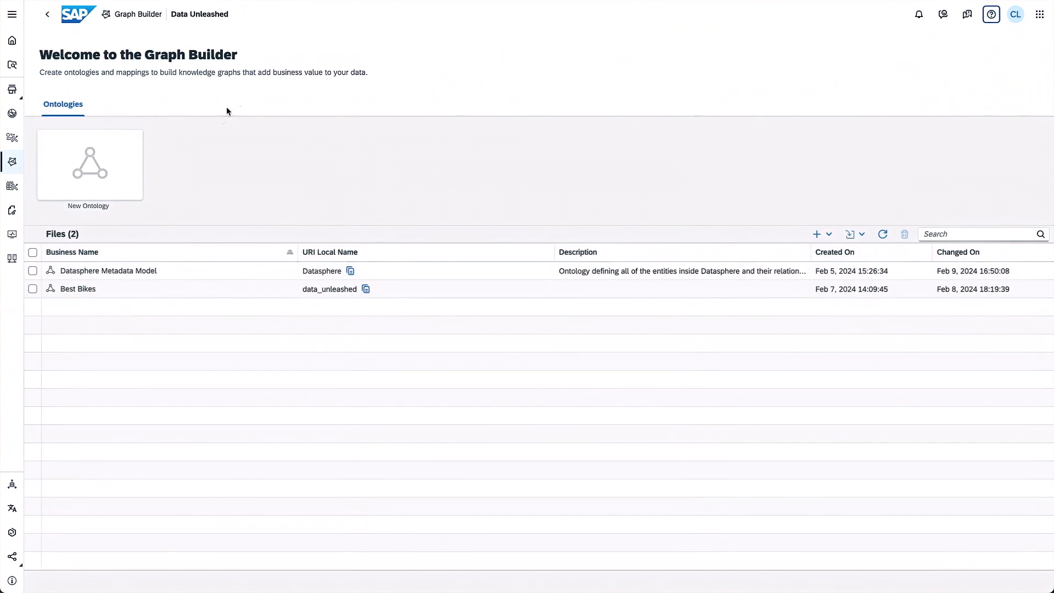
Step: Open the Datasphere Metadata Model ontology and expand the Connection concept's connection types
left_click(107, 270)
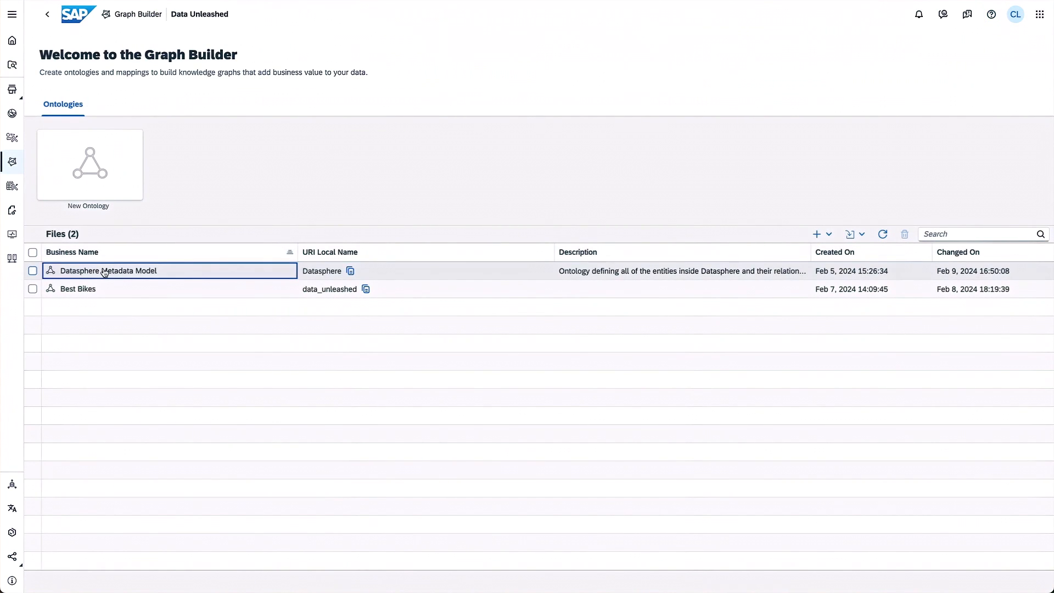
double_click(109, 270)
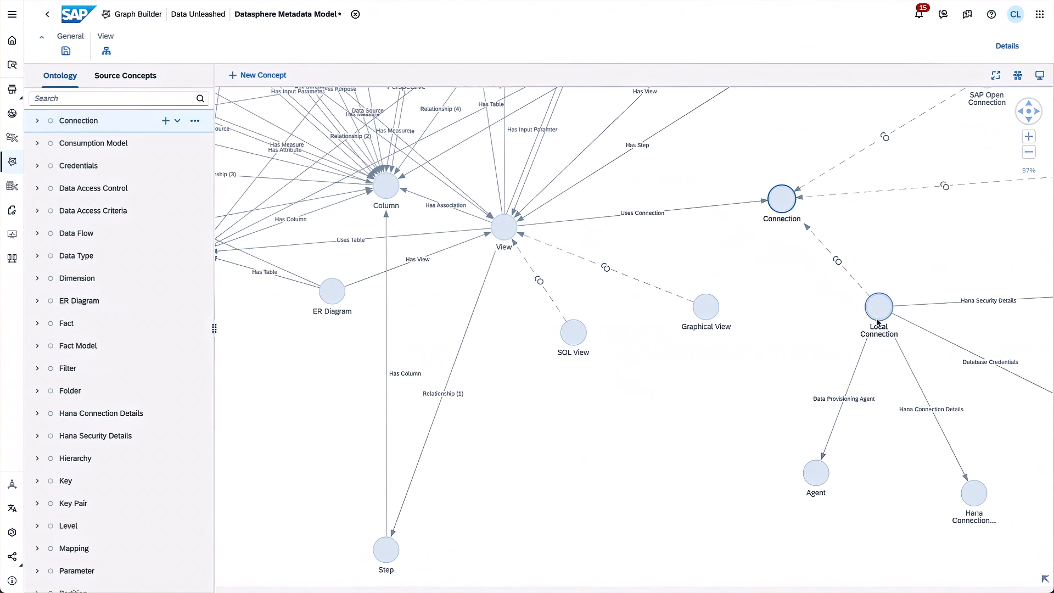
left_click(38, 121)
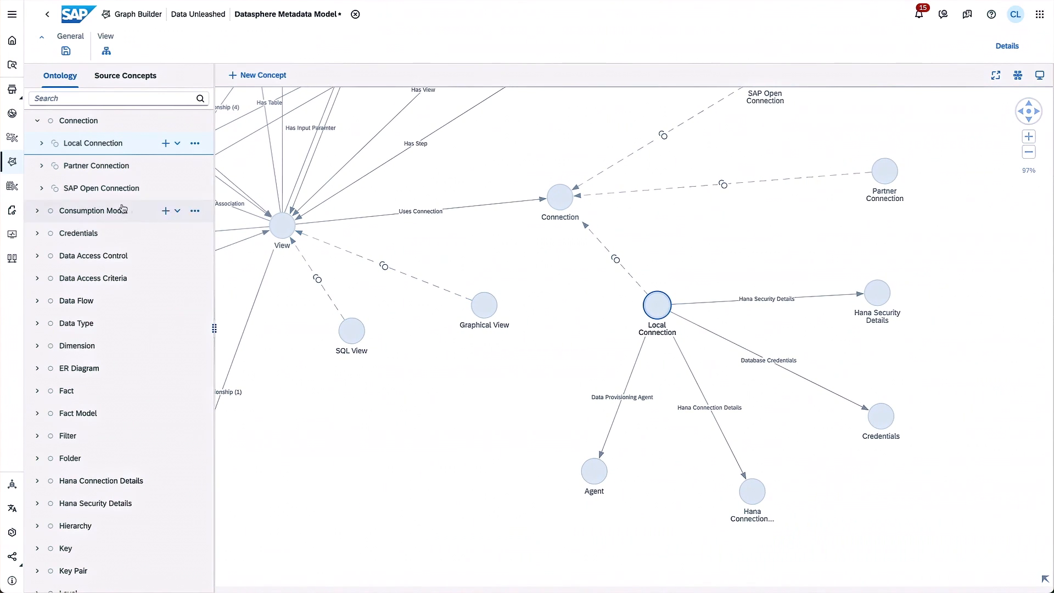
left_click(42, 142)
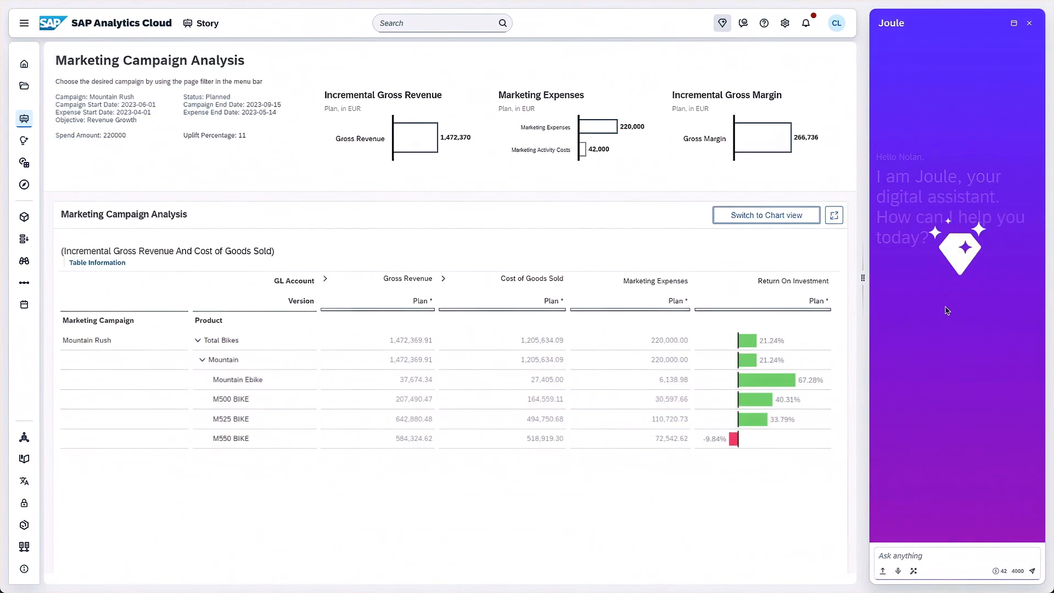
Step: Ask Joule 'What type of promotional campaign works best for bikes?' and follow the Harmonized Promotional Campaign source
type("What")
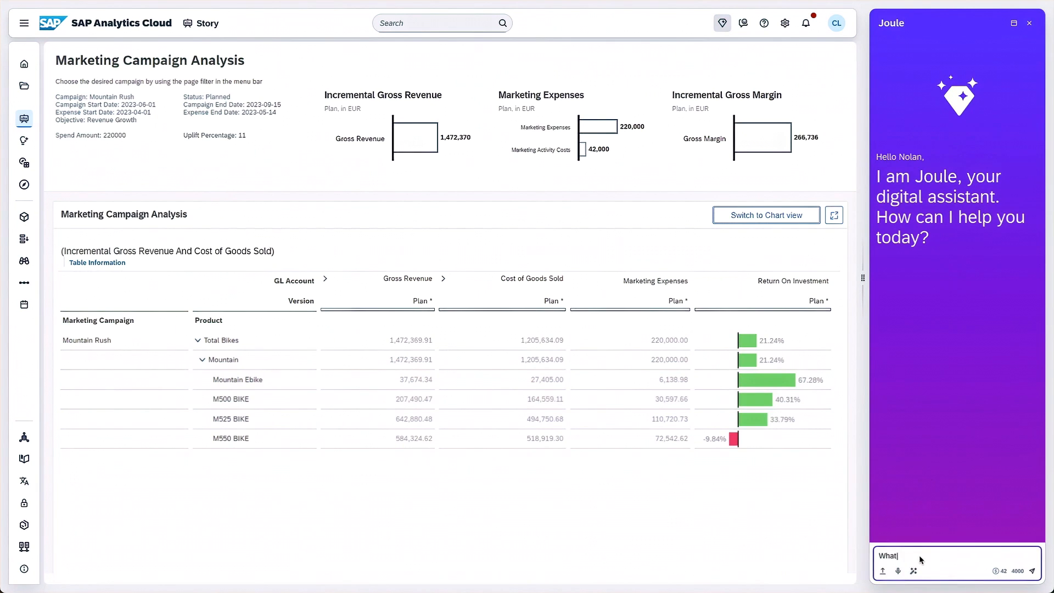
type("What type of promotional campaign works best for bikes?")
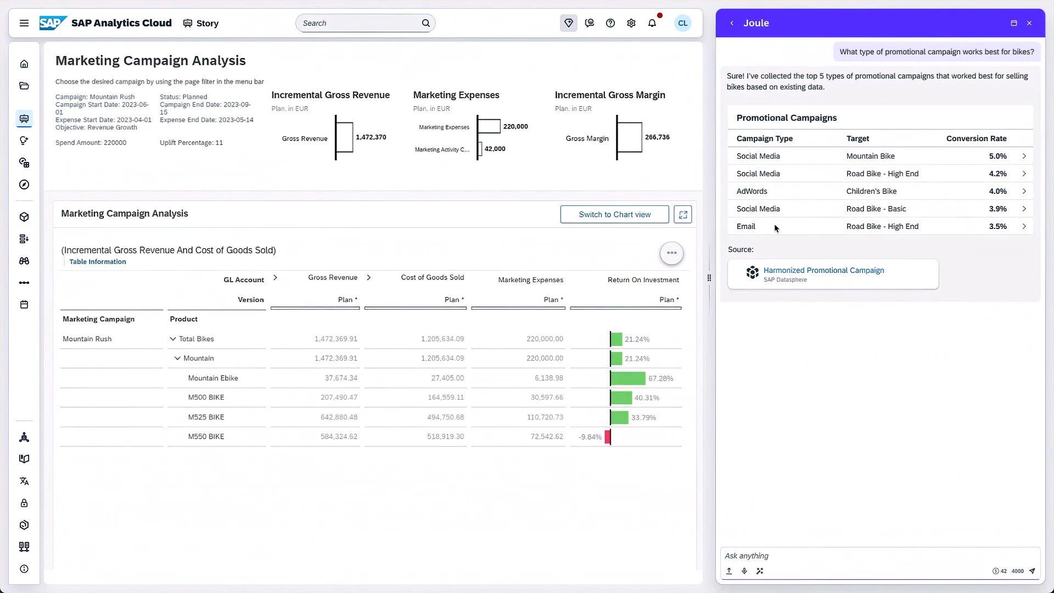
left_click(822, 274)
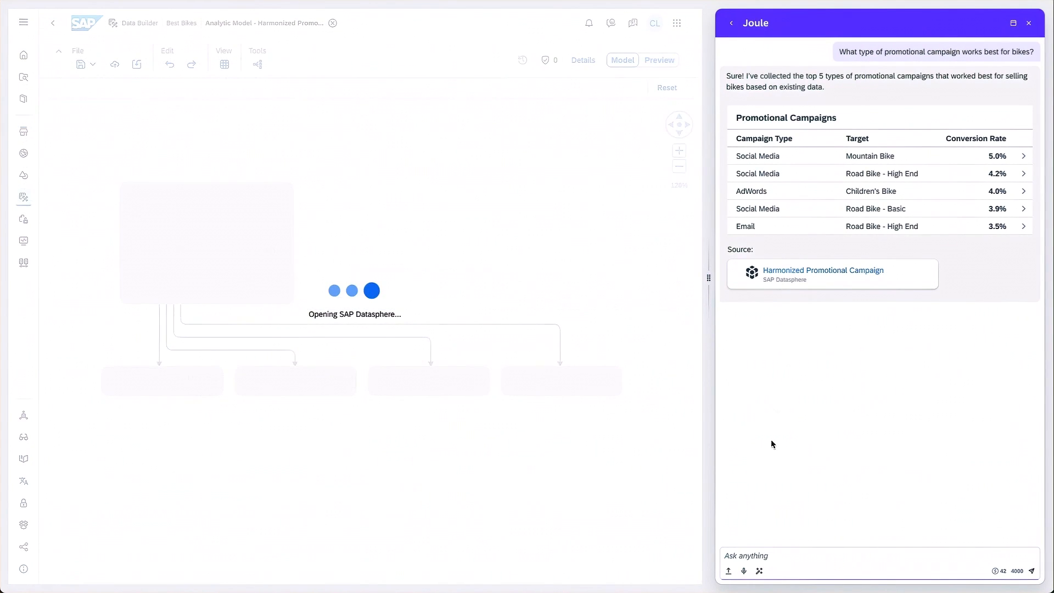
Step: Ask Joule 'What were the highest performing regions' for social media campaigns
type("What were the highest performing regions")
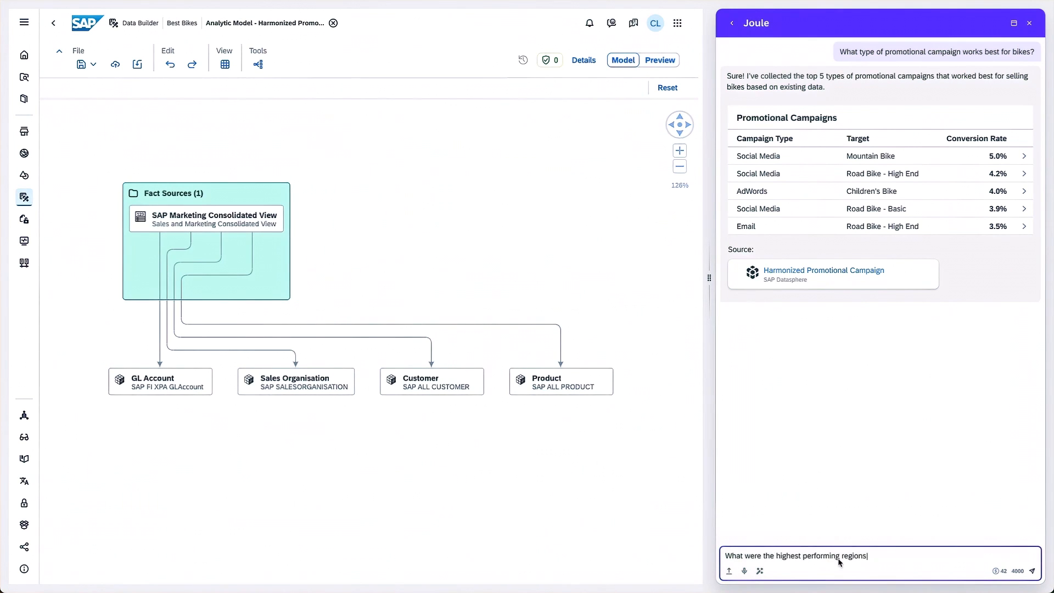
left_click(1032, 570)
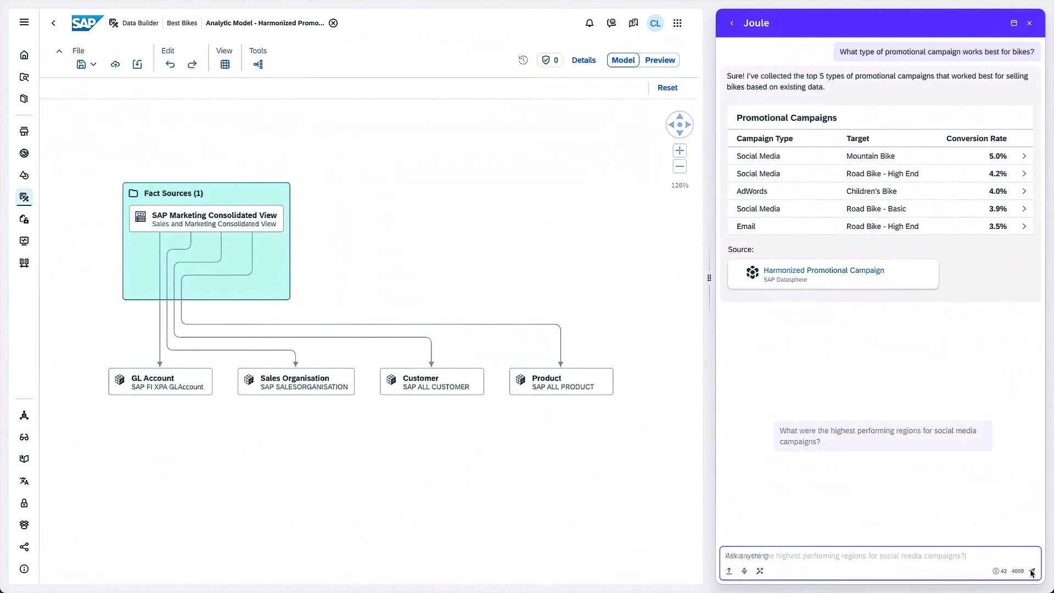
left_click(1031, 570)
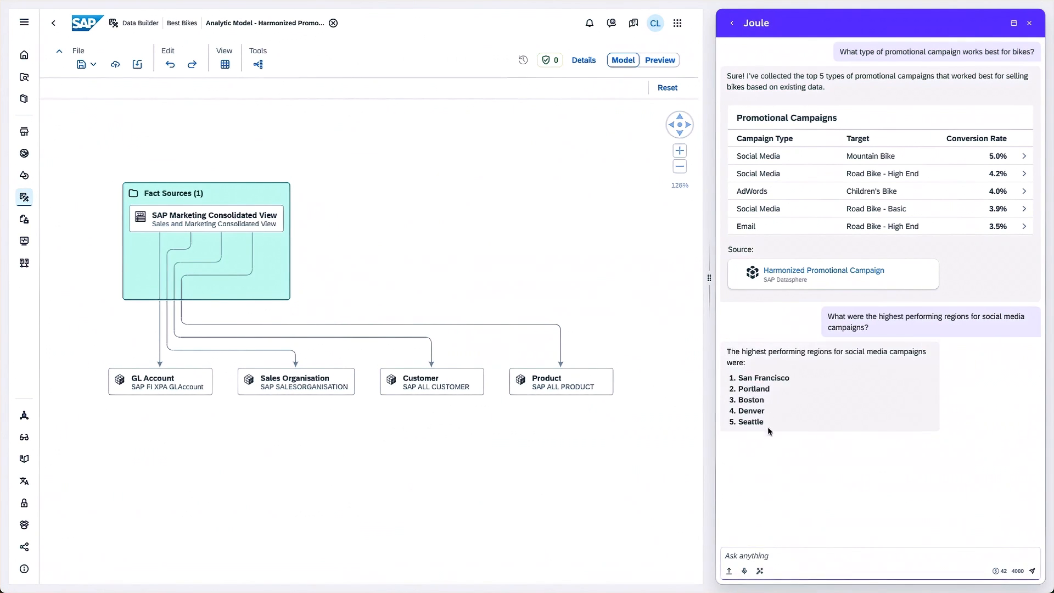
Step: Ask Joule what data changes to look at today, then who created these Analytic Models
type("What")
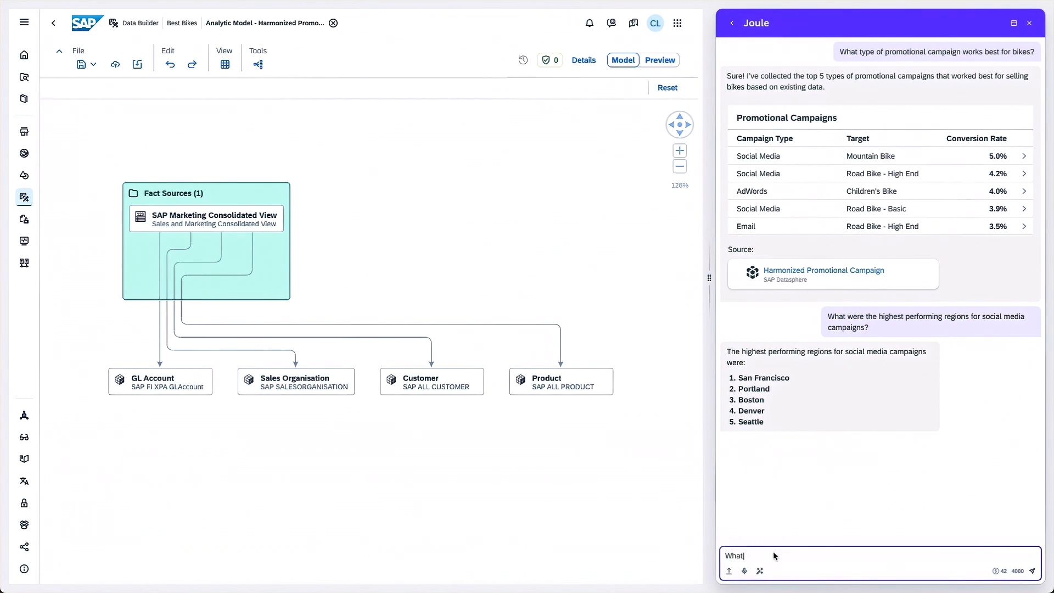
type("What changes to my data should I be looking at today?")
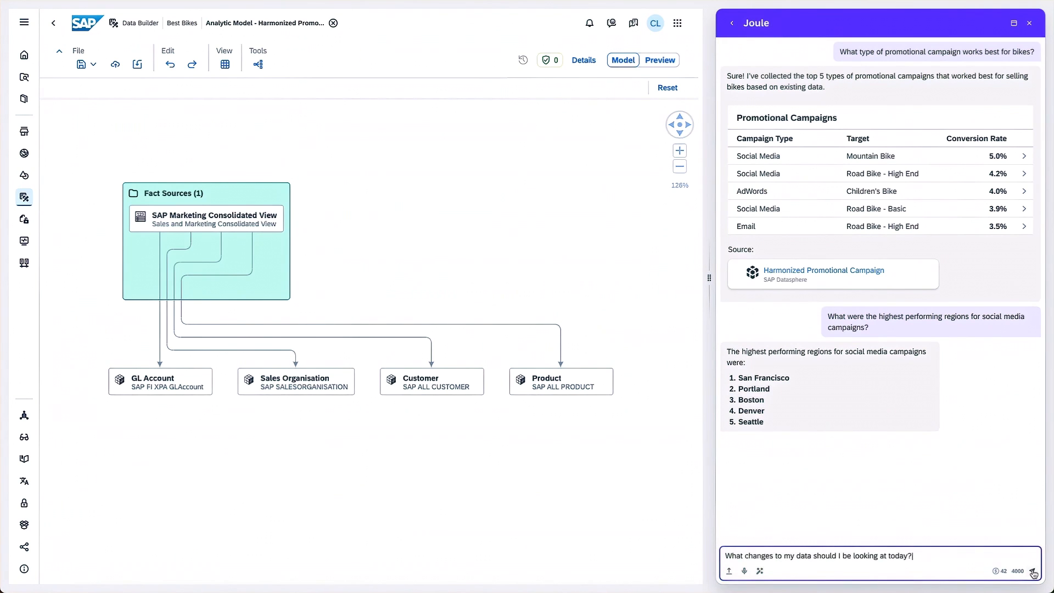
left_click(1033, 571)
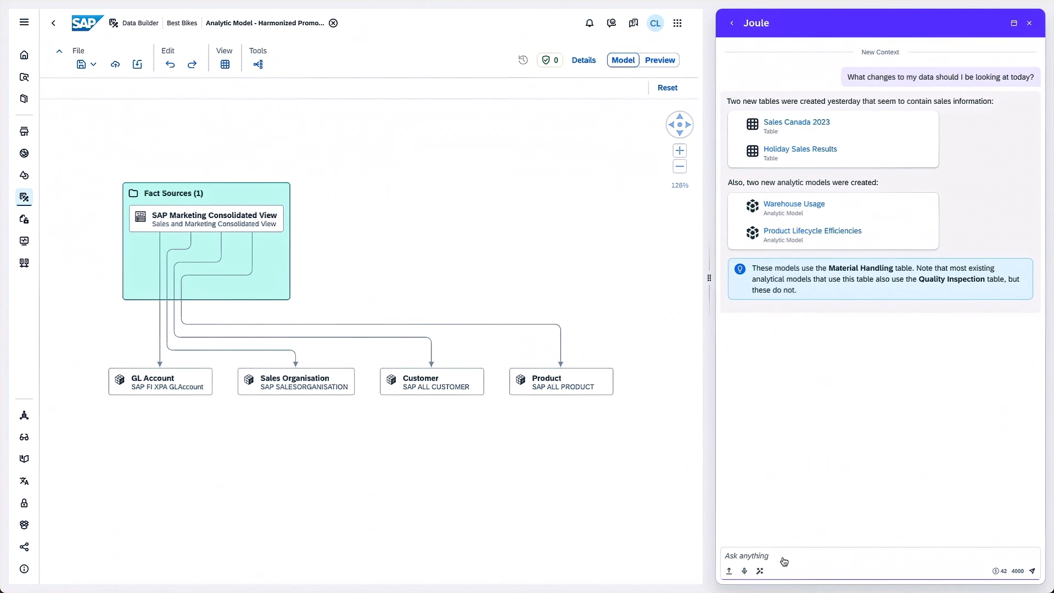
type("Can you tell me who created these Analytic Models?")
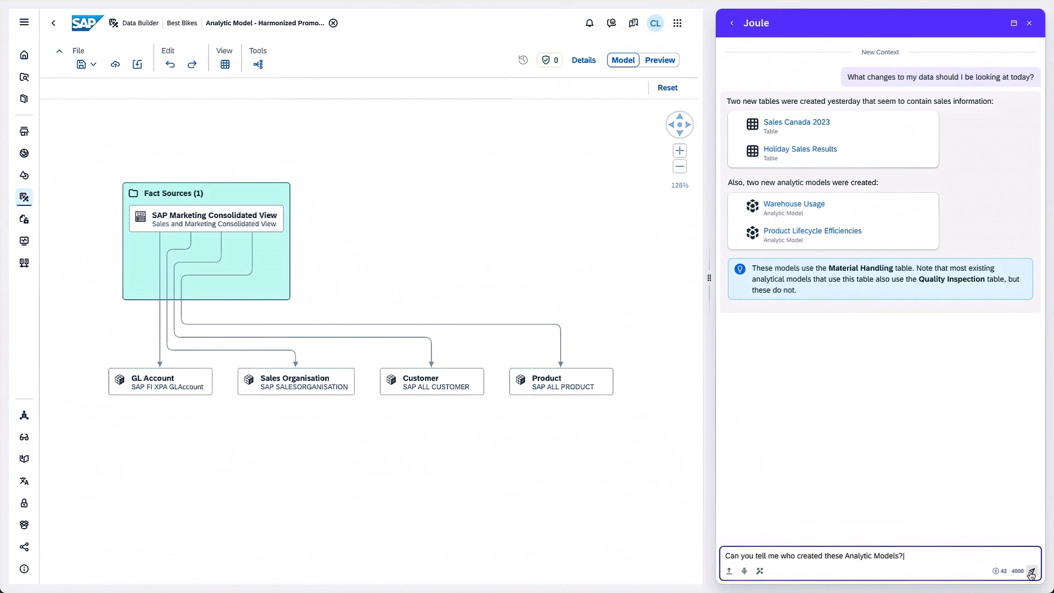
left_click(1031, 571)
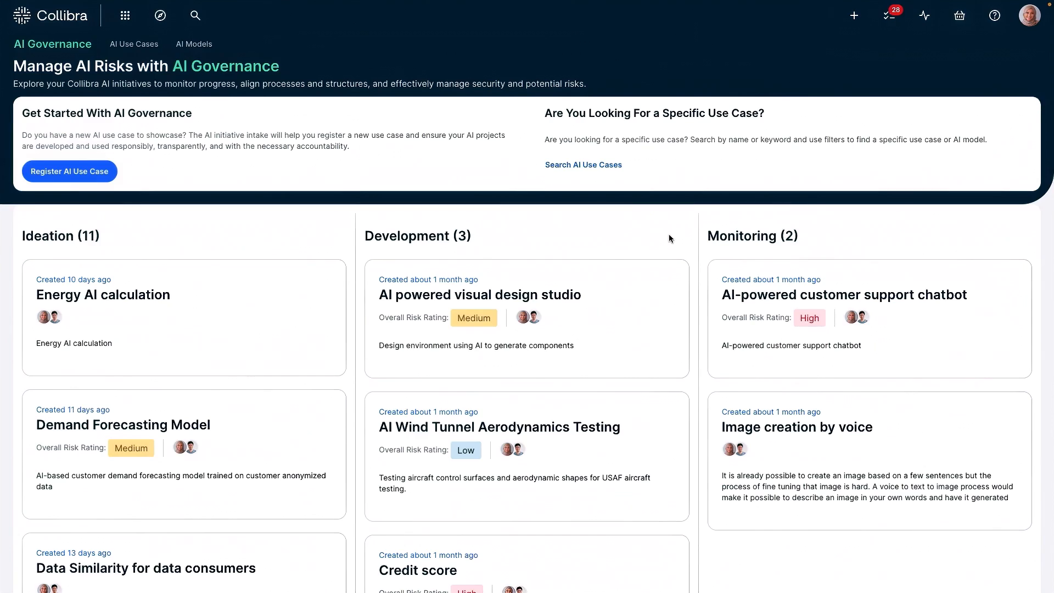
mouse_move(286, 431)
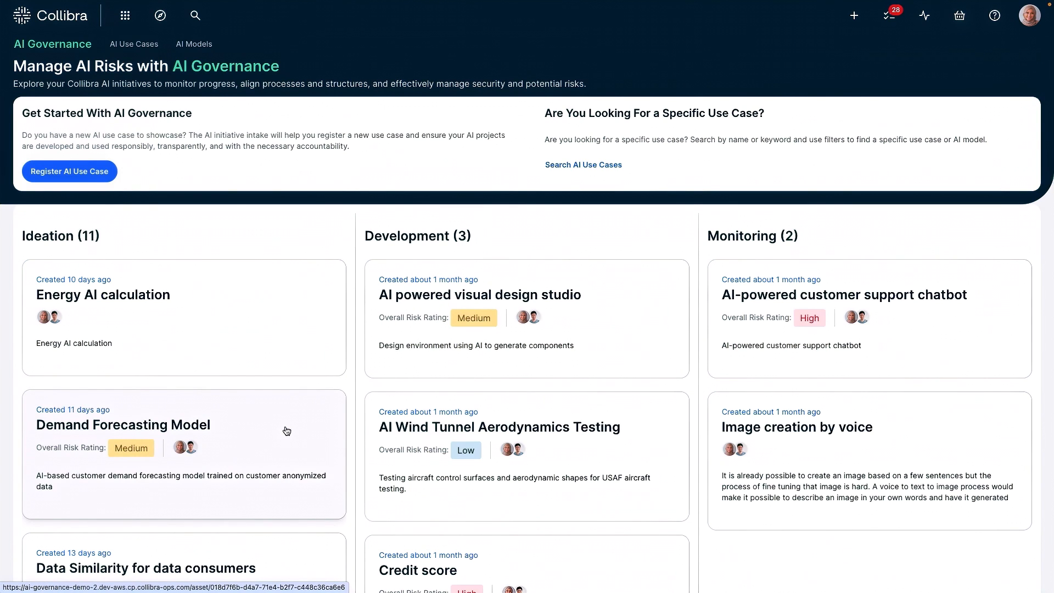
Step: Open the Demand Forecasting Model use case from the Ideation column of AI Governance
left_click(123, 423)
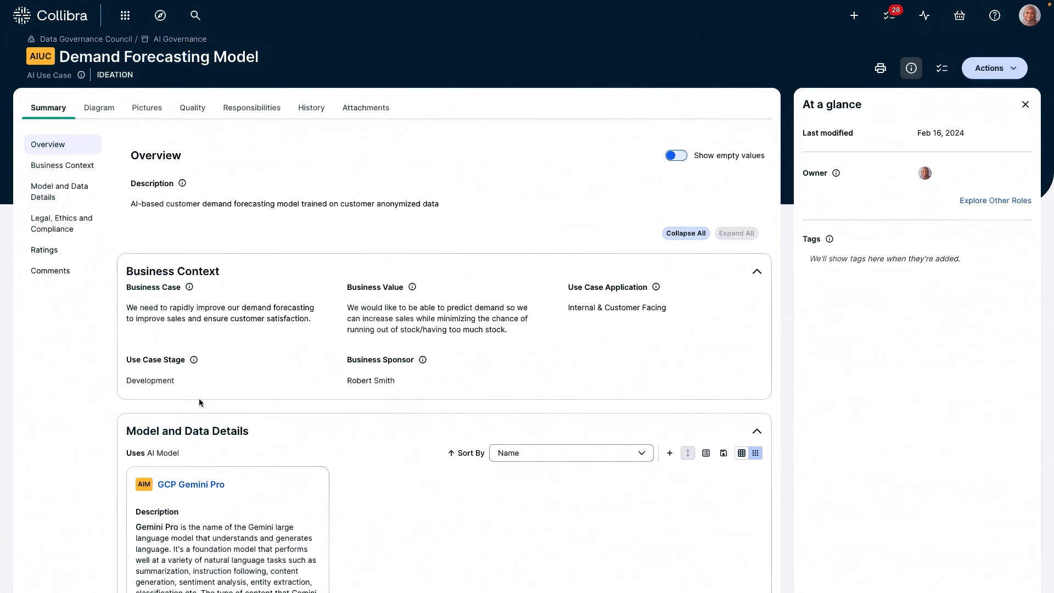
mouse_move(332, 289)
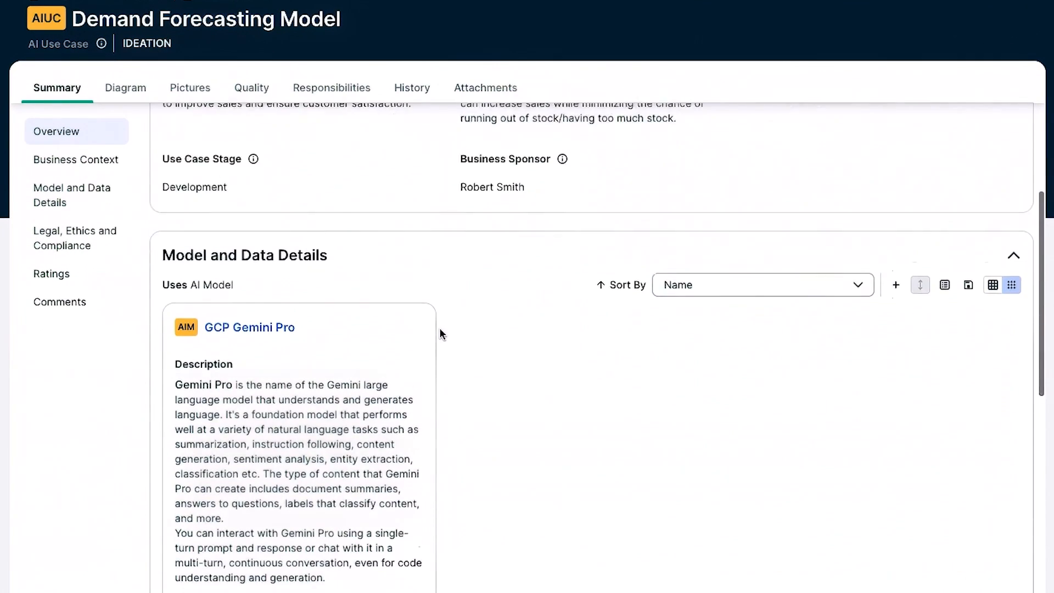
scroll("down", 3)
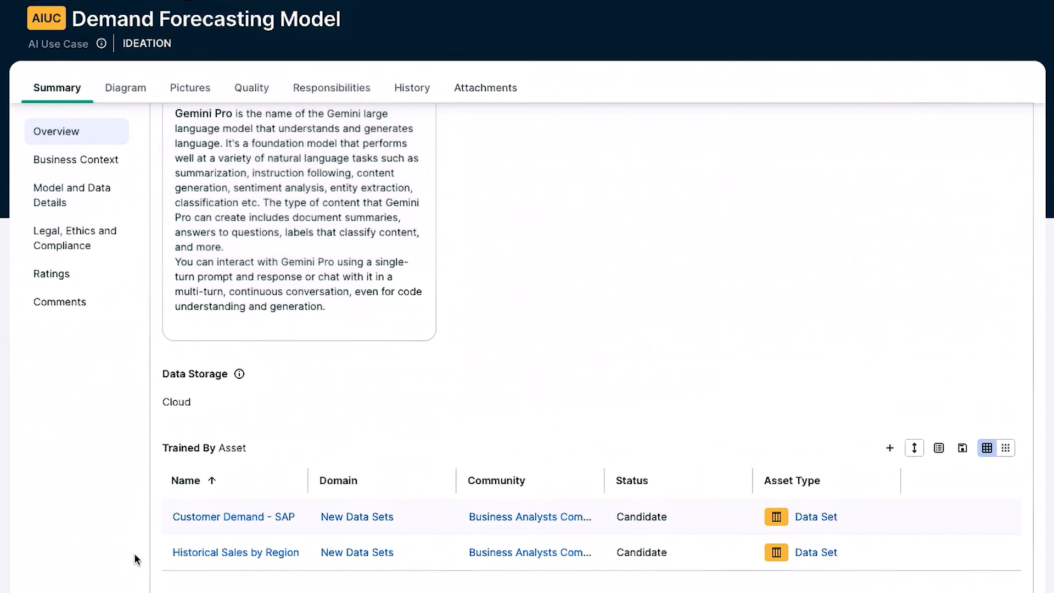
scroll("down", 3)
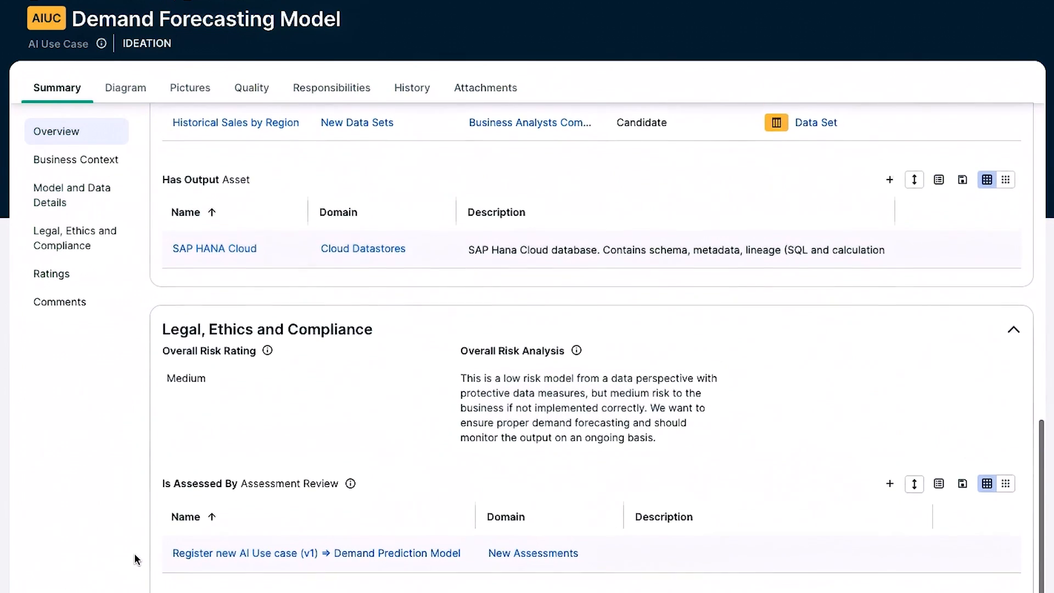
scroll("down", 3)
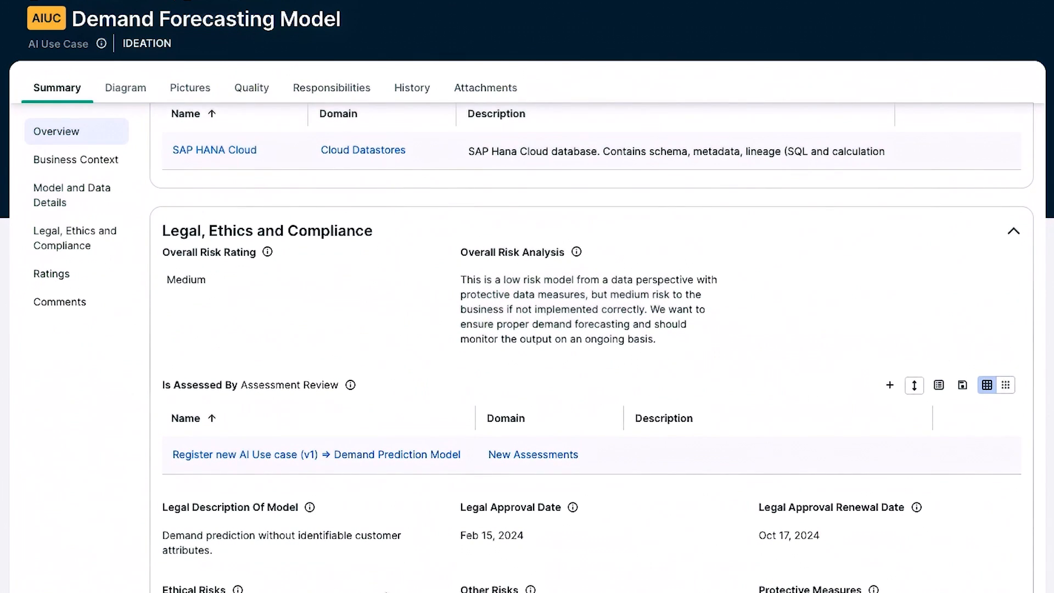